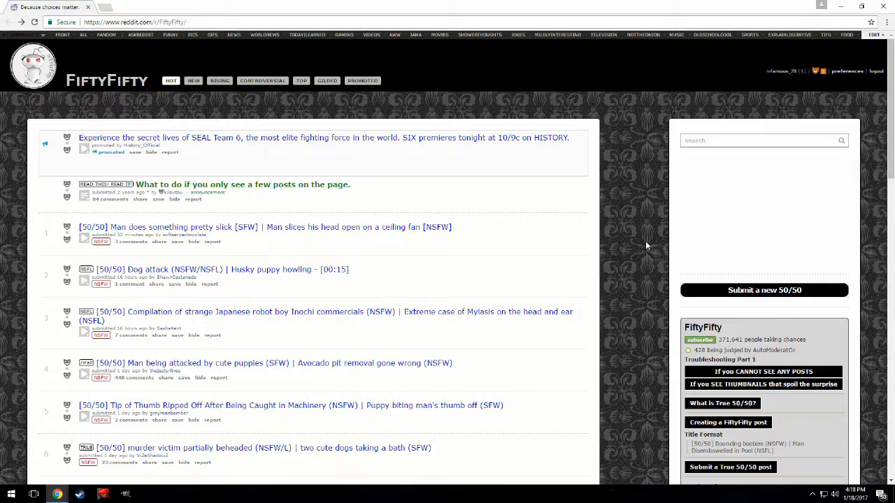
mouse_move(174, 252)
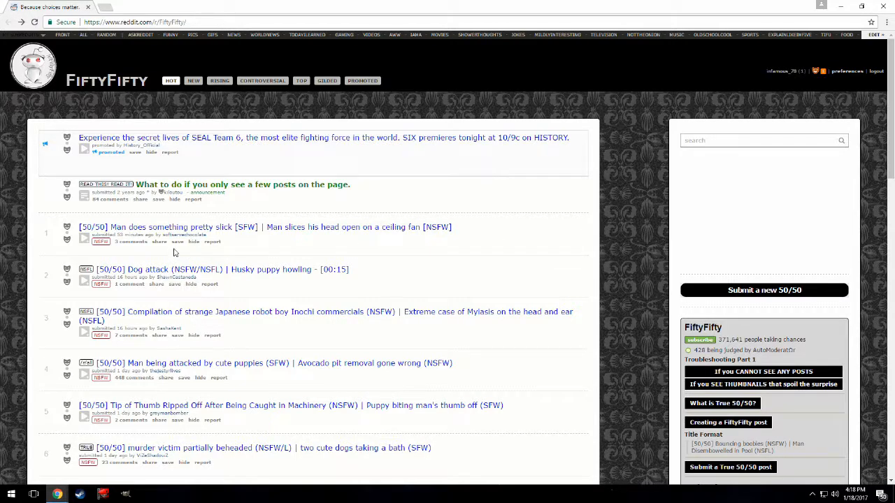
mouse_move(358, 235)
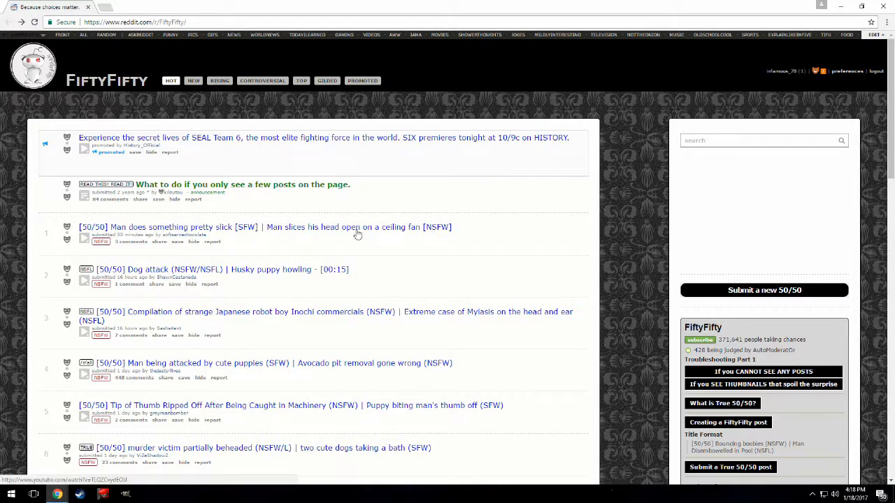
mouse_move(290, 245)
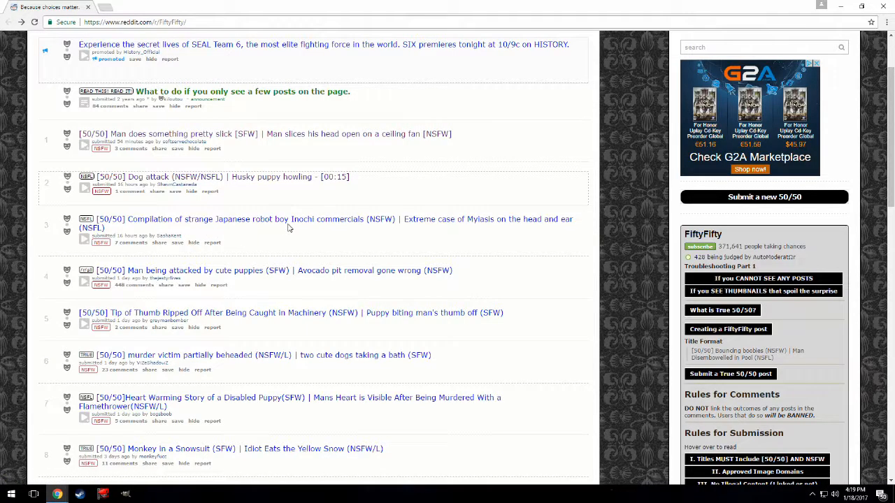
mouse_move(330, 238)
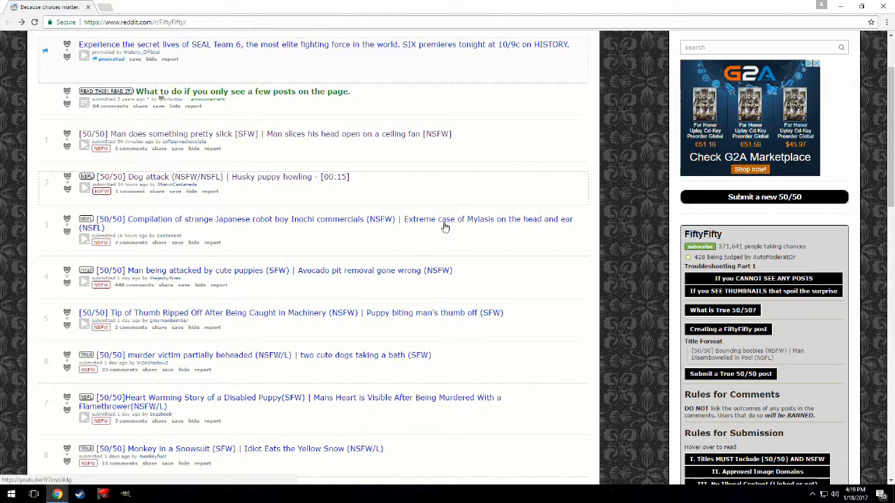
mouse_move(105, 7)
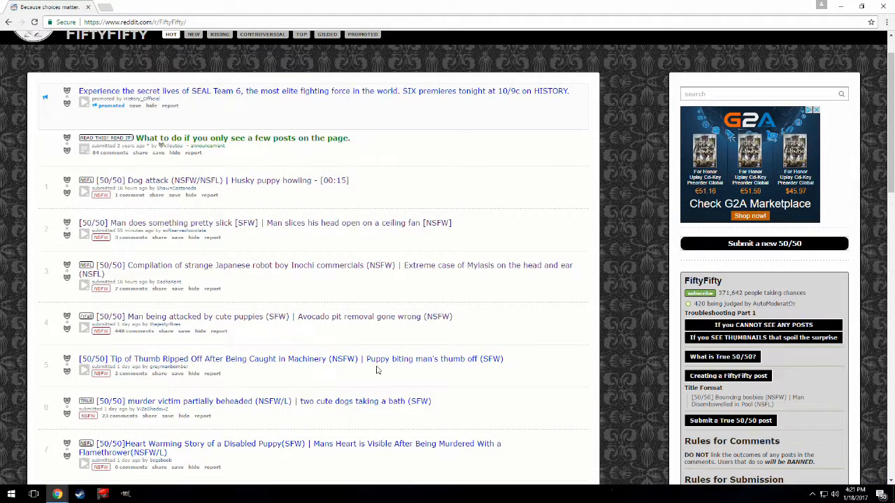
mouse_move(492, 372)
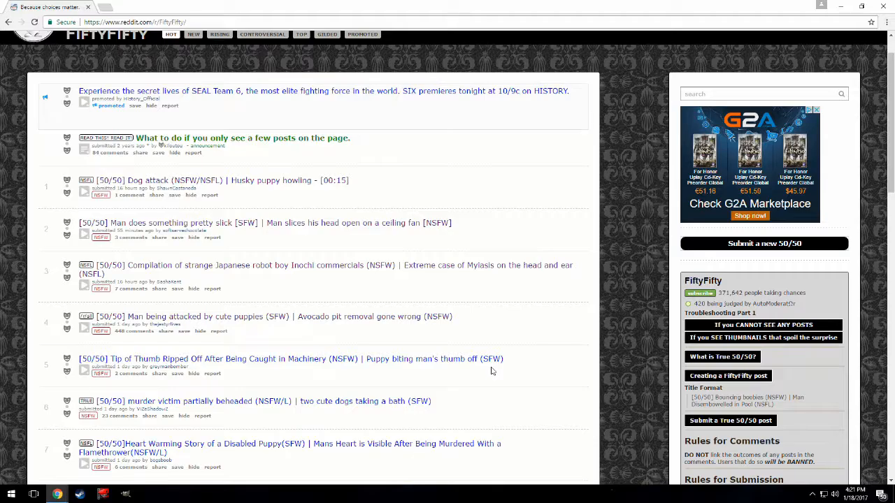
mouse_move(336, 320)
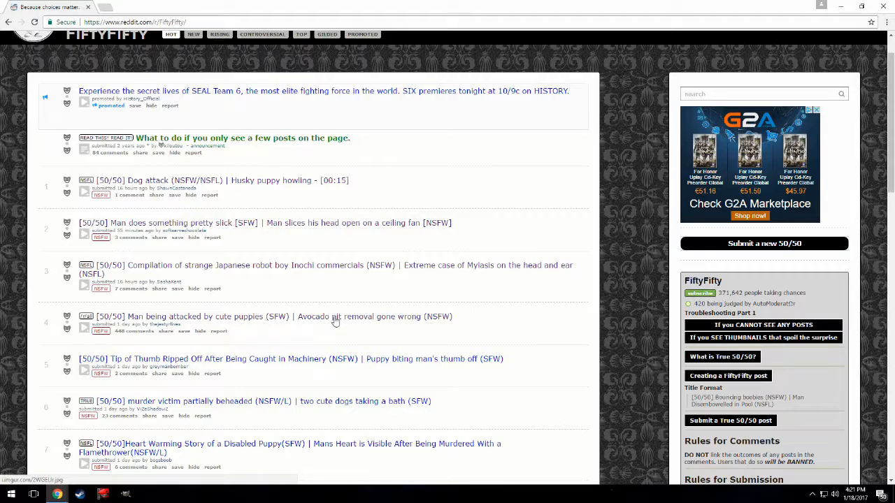
mouse_move(323, 321)
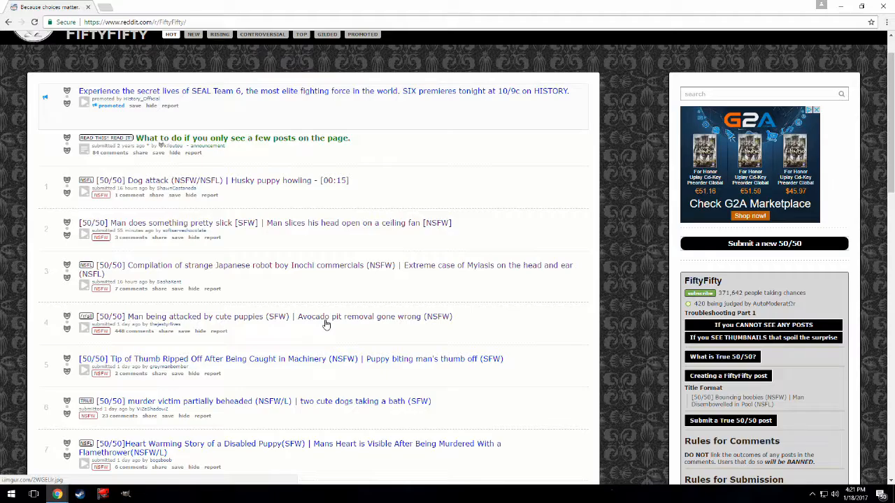
mouse_move(320, 319)
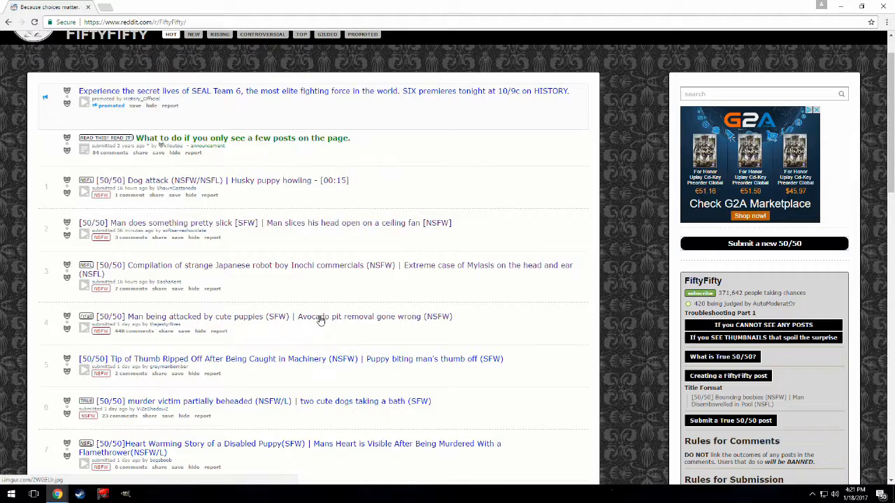
mouse_move(232, 374)
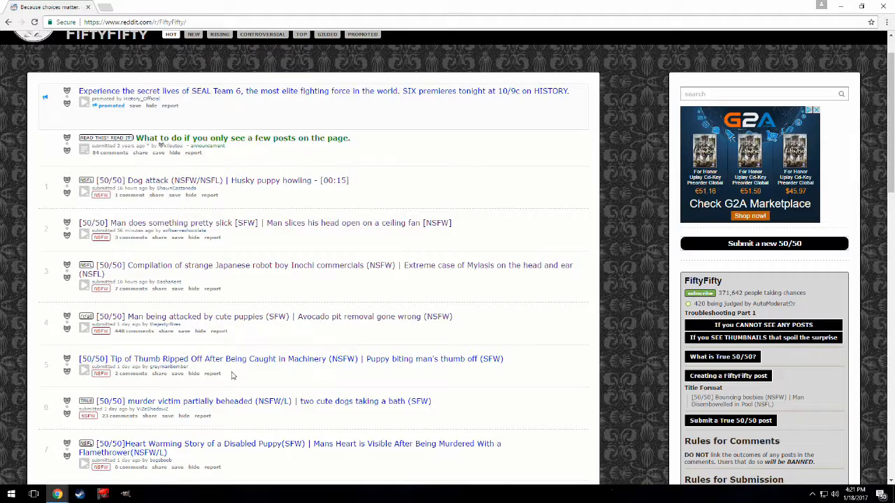
mouse_move(384, 371)
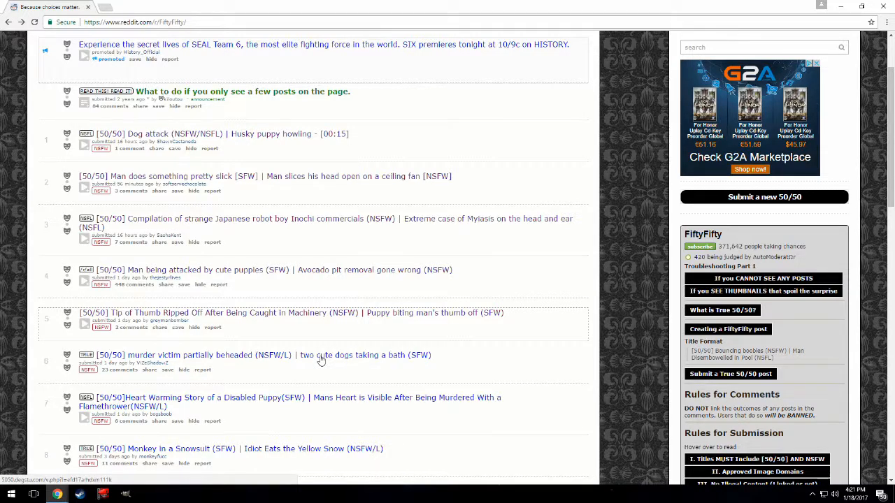
mouse_move(235, 359)
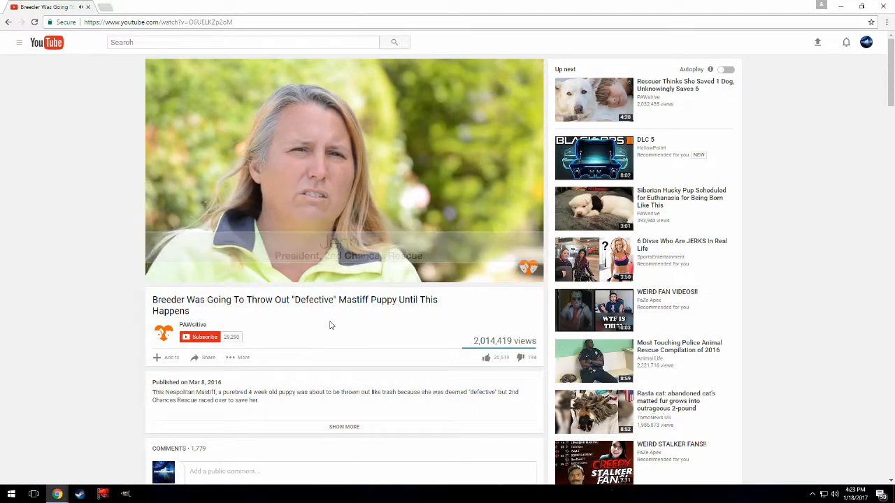
- Pause the Mastiff puppy video and go back to the r/FiftyFifty listing
click(344, 171)
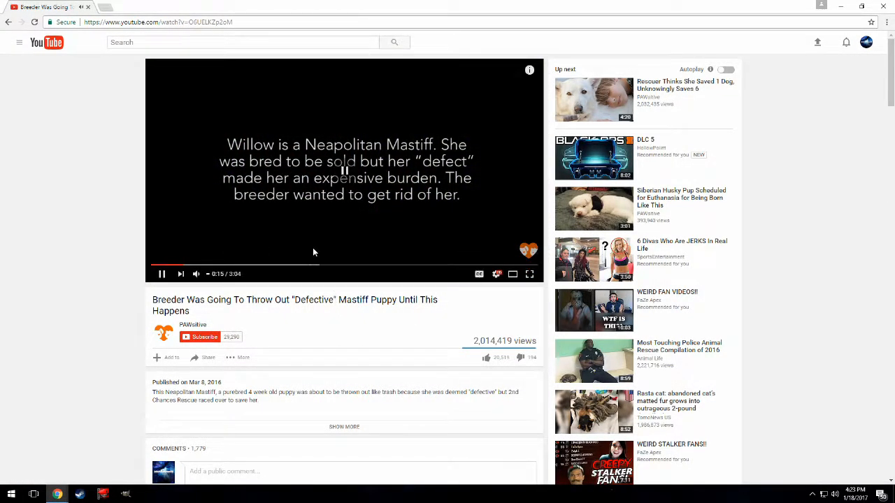
scroll(down, 3)
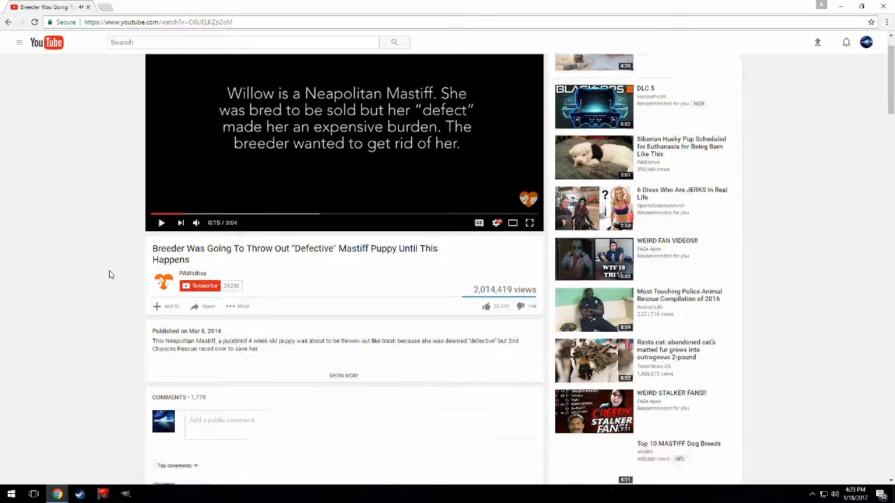
click(484, 171)
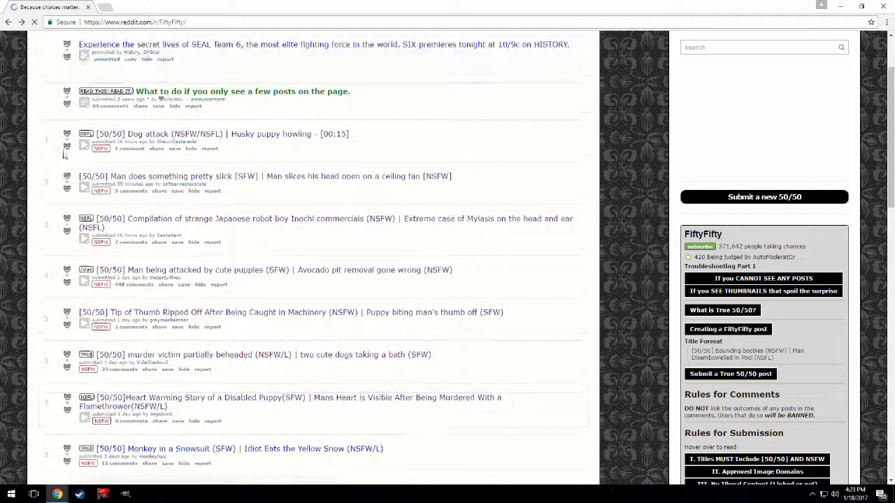
- Scroll page one of r/FiftyFifty to post 25, opening the Monkey in a Snowsuit post
scroll(down, 3)
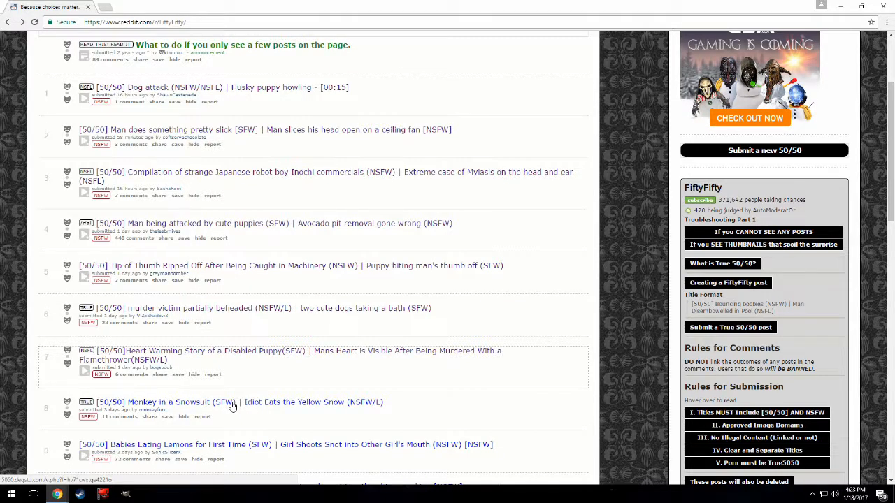
mouse_move(223, 407)
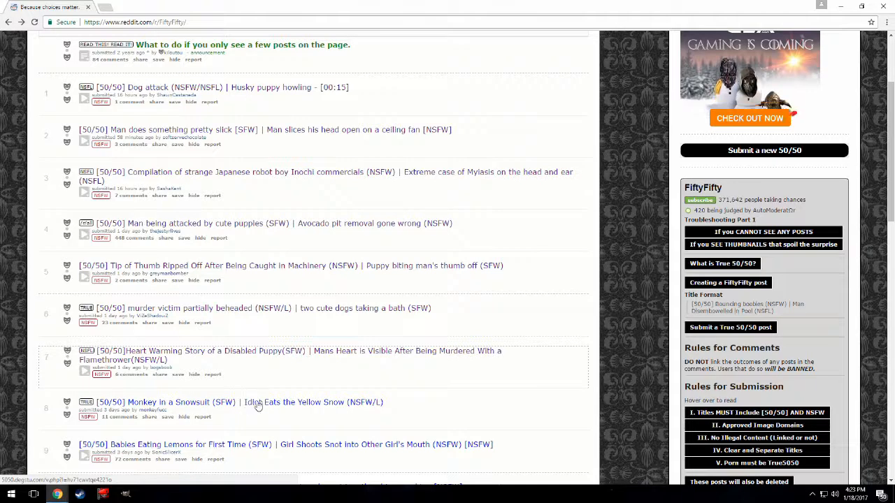
click(256, 402)
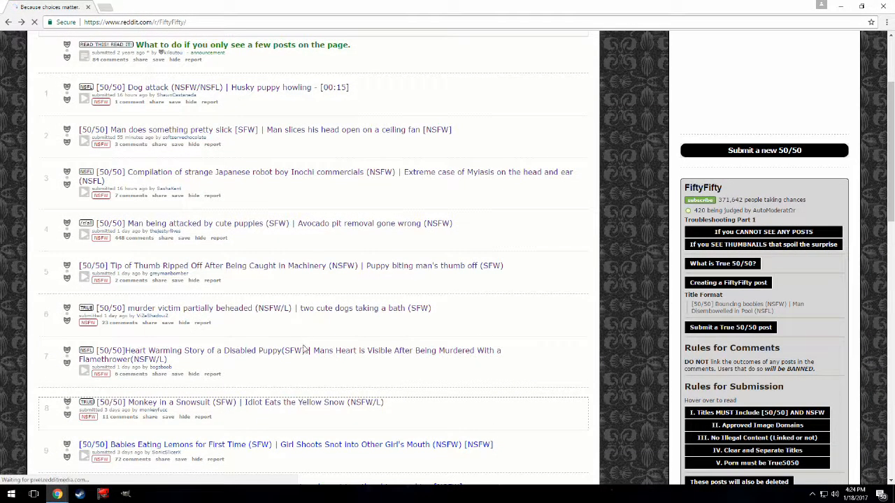
scroll(down, 3)
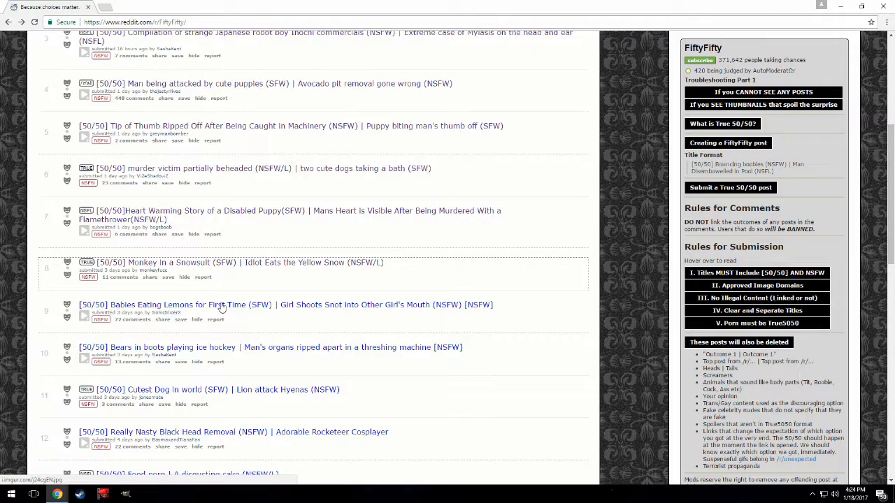
scroll(down, 3)
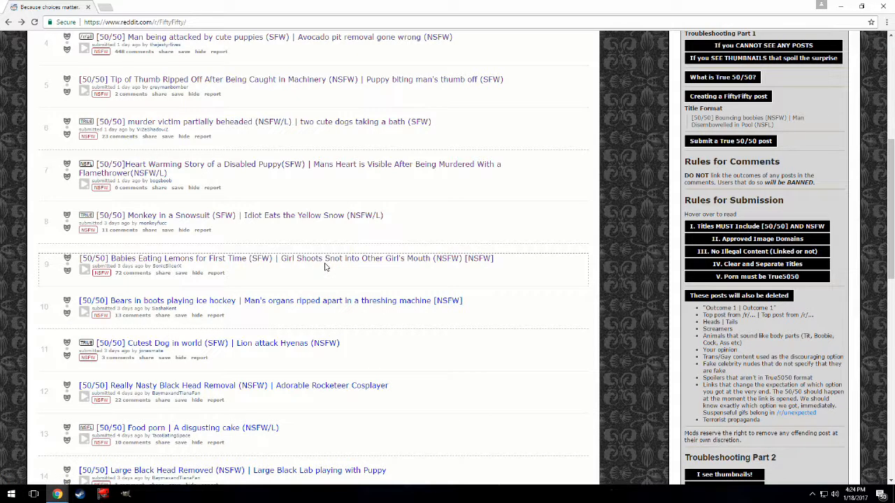
mouse_move(374, 309)
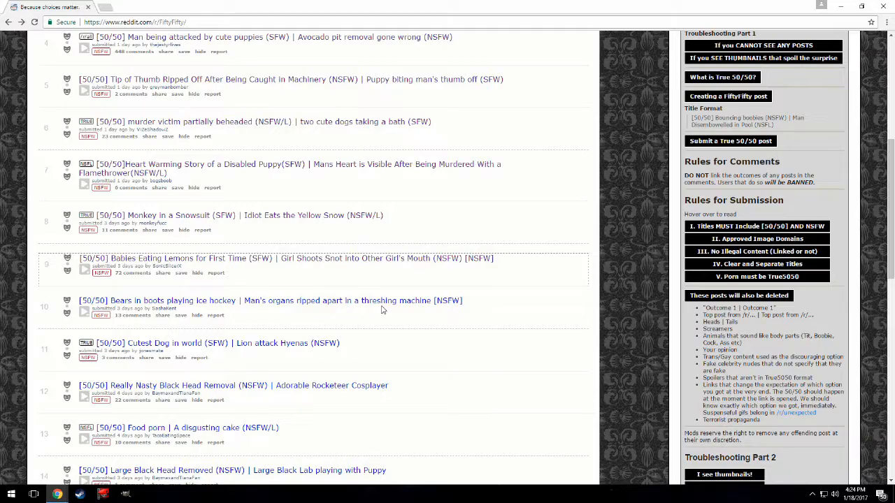
mouse_move(379, 312)
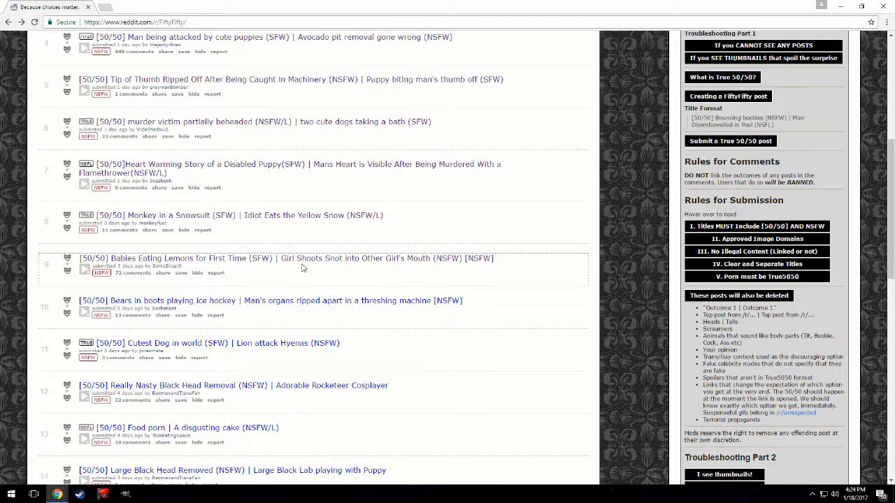
scroll(down, 3)
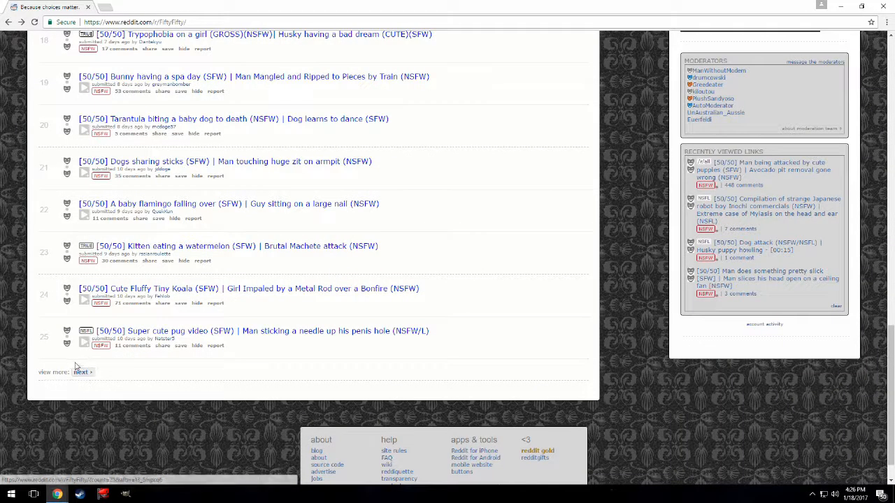
- Go to page two of r/FiftyFifty and scroll through posts 26–50
click(82, 372)
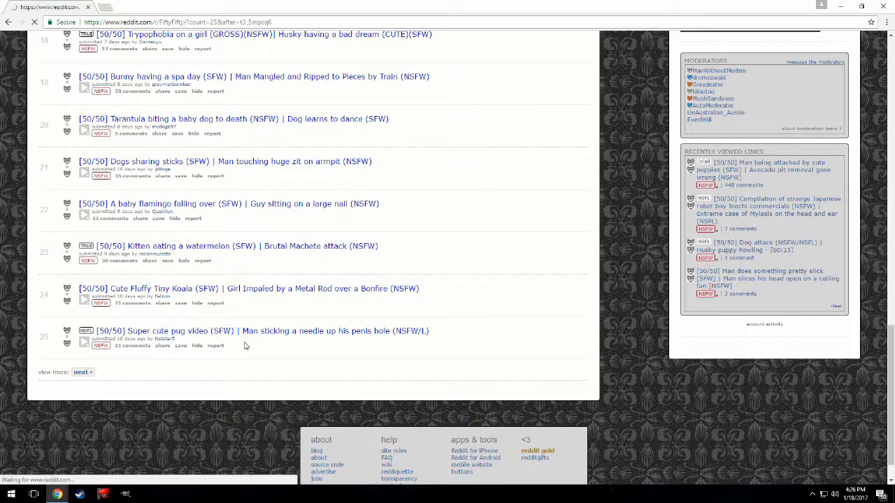
click(81, 372)
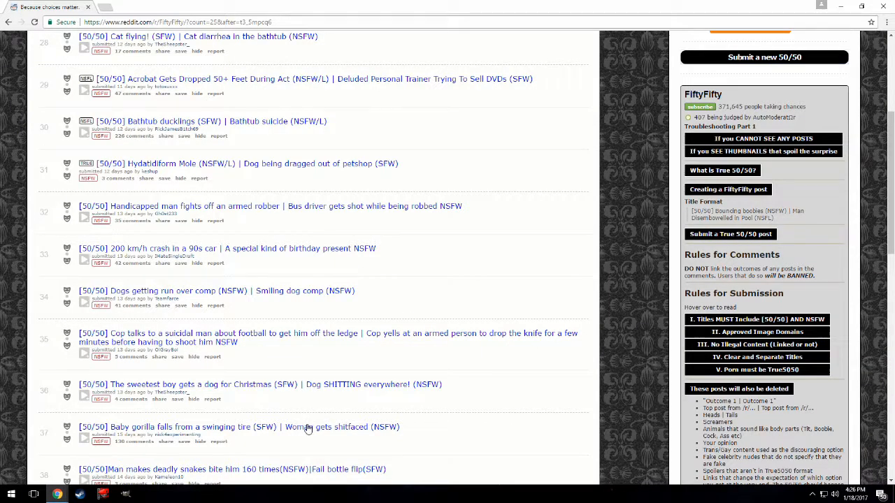
scroll(down, 3)
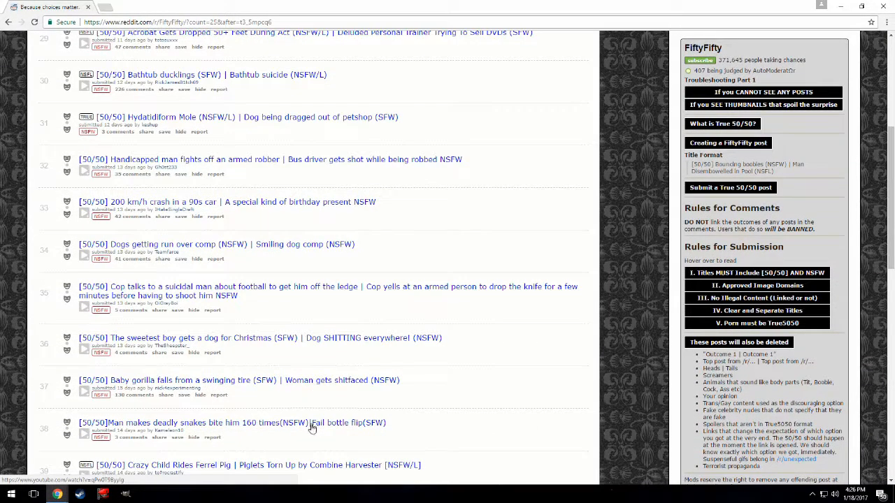
scroll(down, 3)
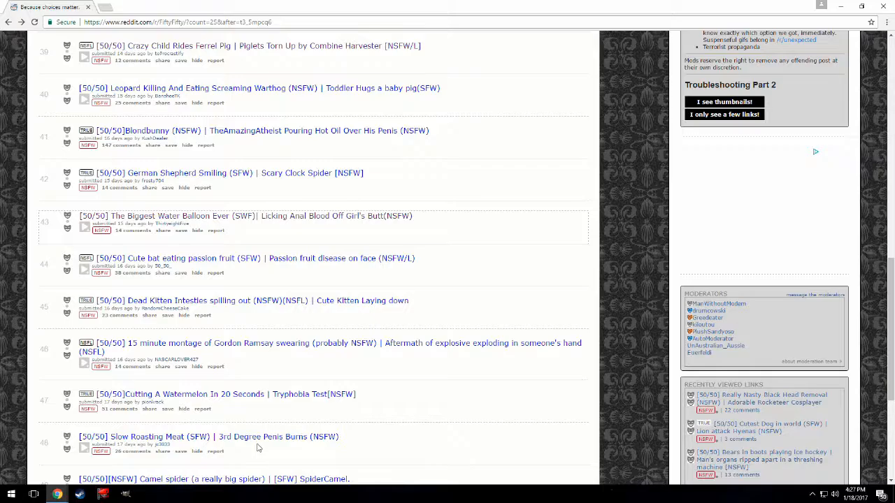
scroll(down, 3)
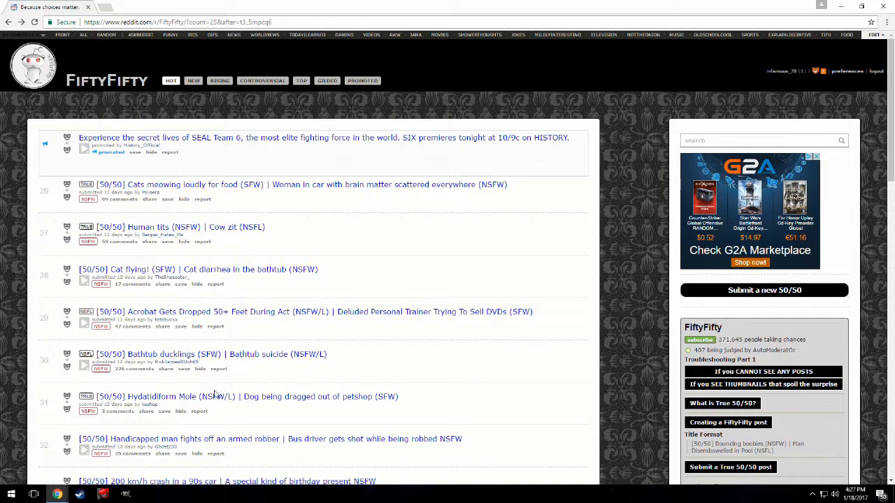
scroll(down, 3)
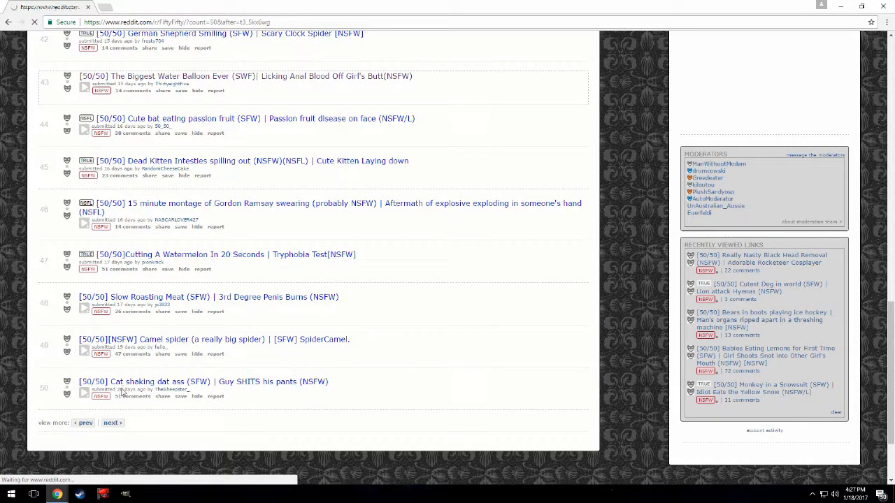
- Browse page three past post 60, ending on InfamousGhost78's YouTube channel
click(112, 423)
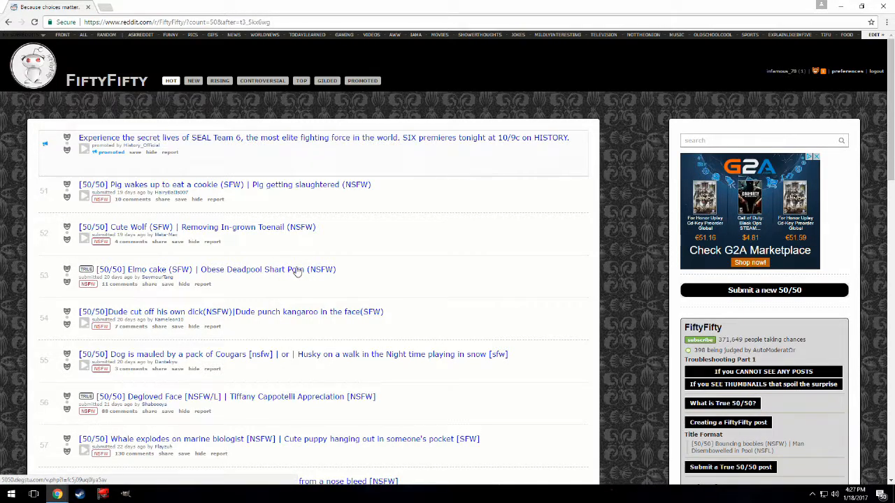
mouse_move(168, 312)
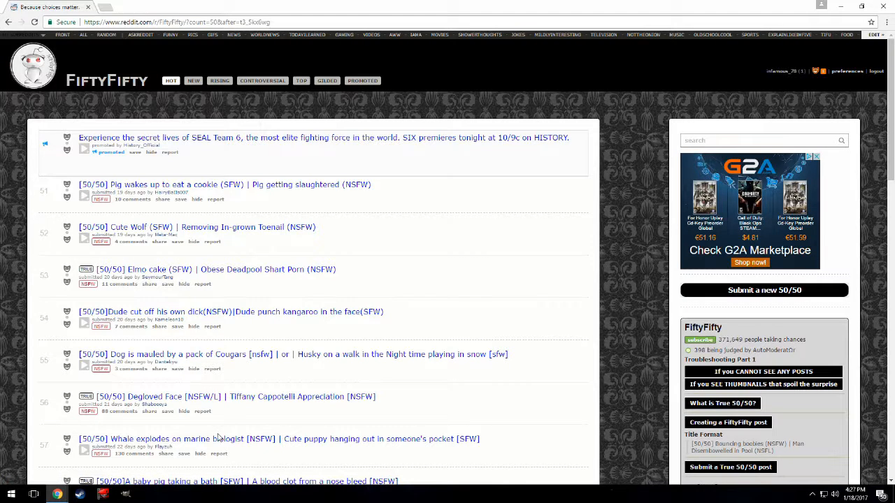
scroll(down, 3)
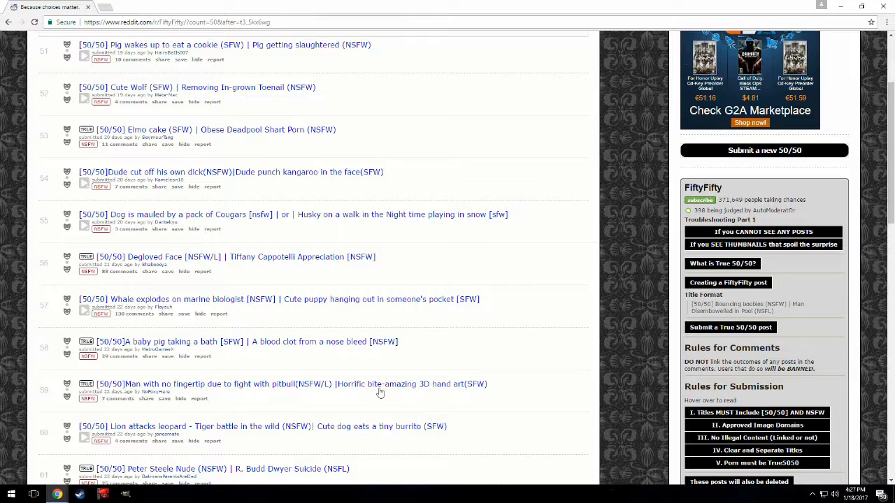
scroll(down, 3)
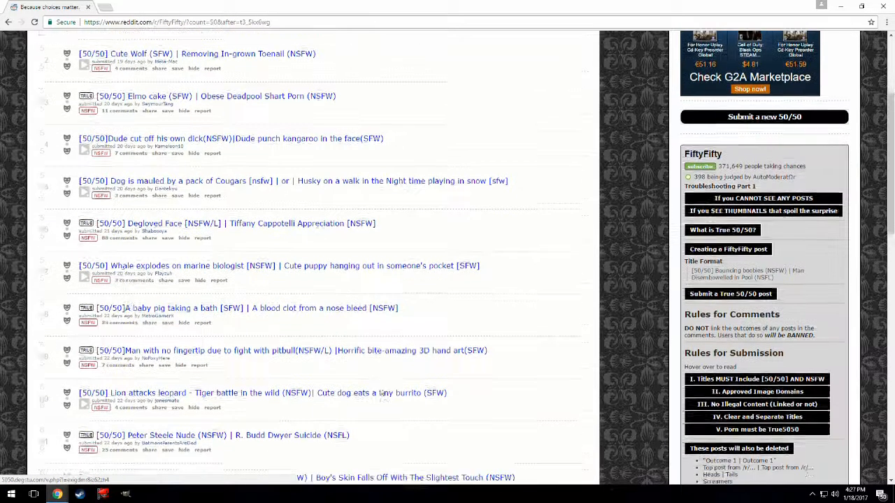
scroll(down, 3)
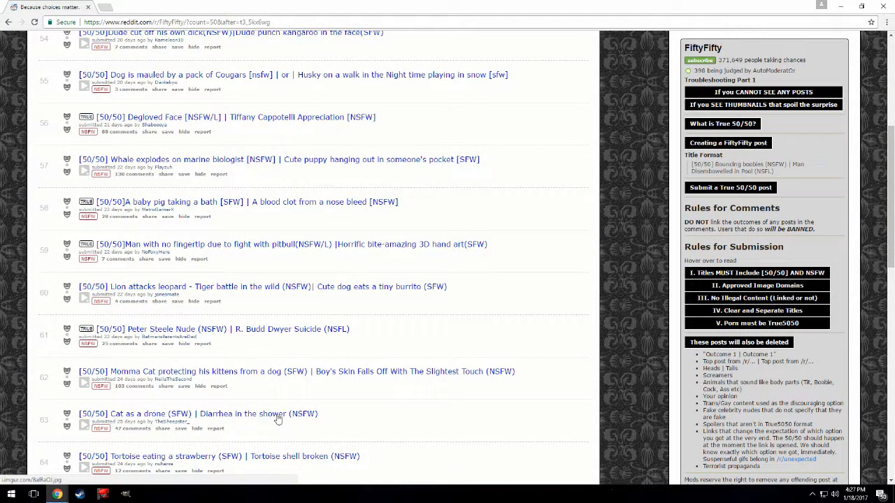
scroll(down, 3)
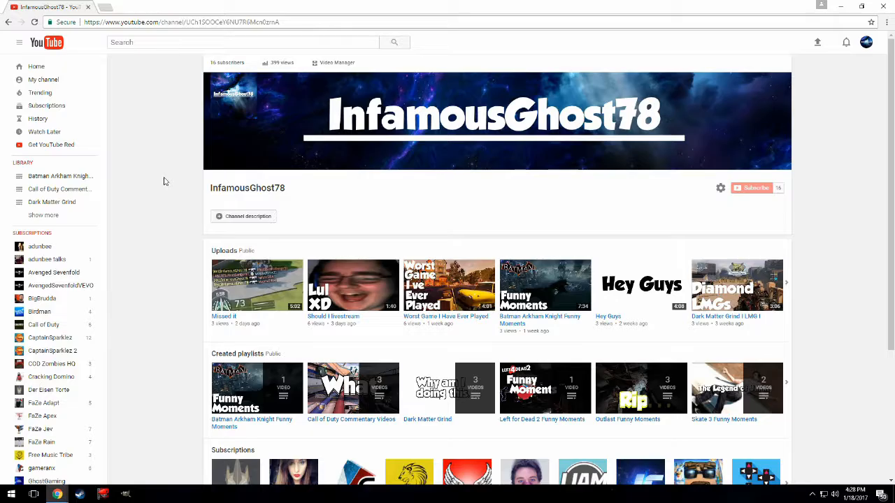
mouse_move(181, 197)
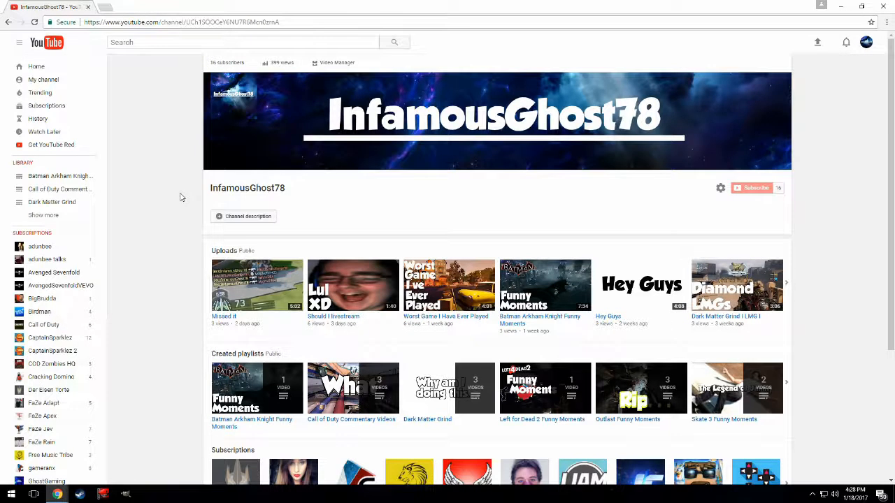
- Open the Der Eisen Torte channel from the Subscriptions sidebar
click(49, 390)
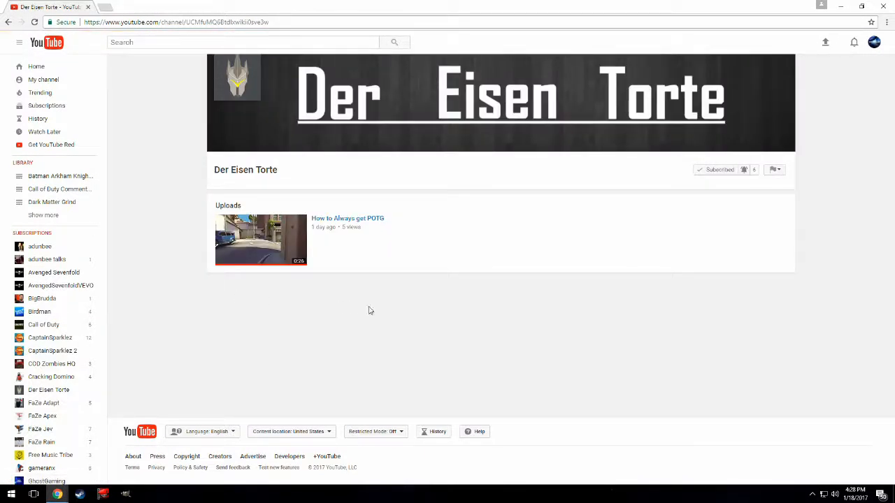
mouse_move(337, 196)
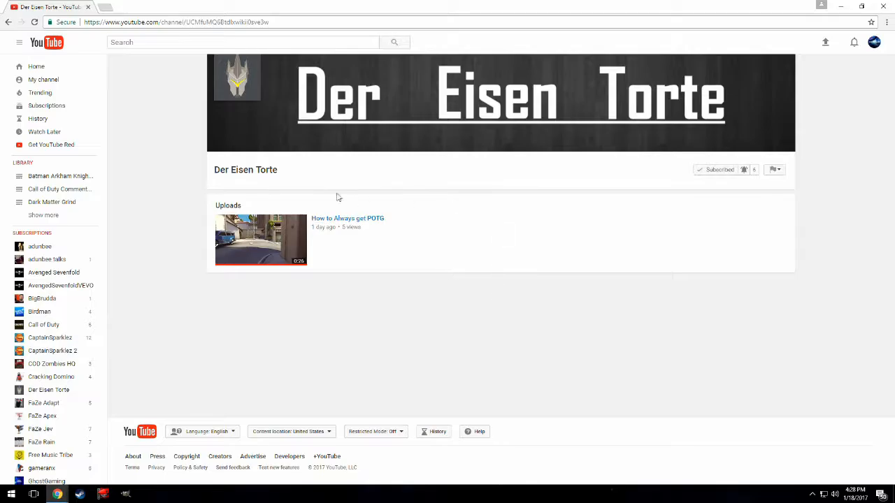
mouse_move(488, 291)
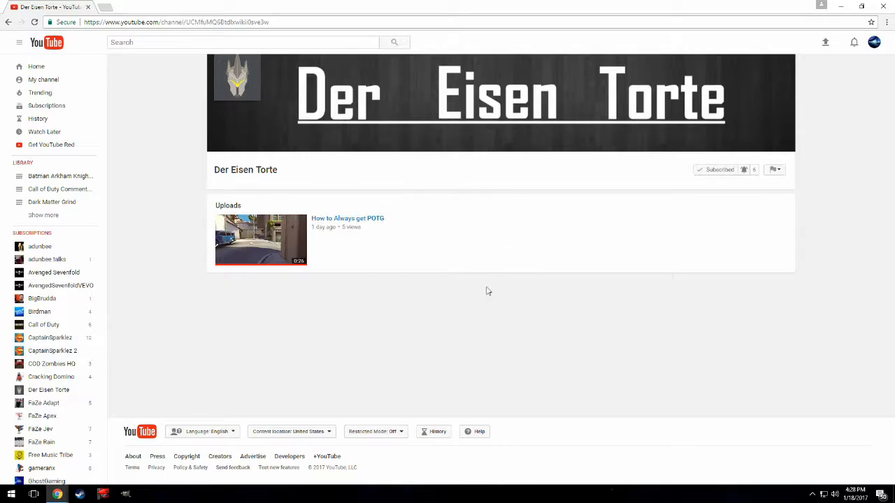
mouse_move(406, 228)
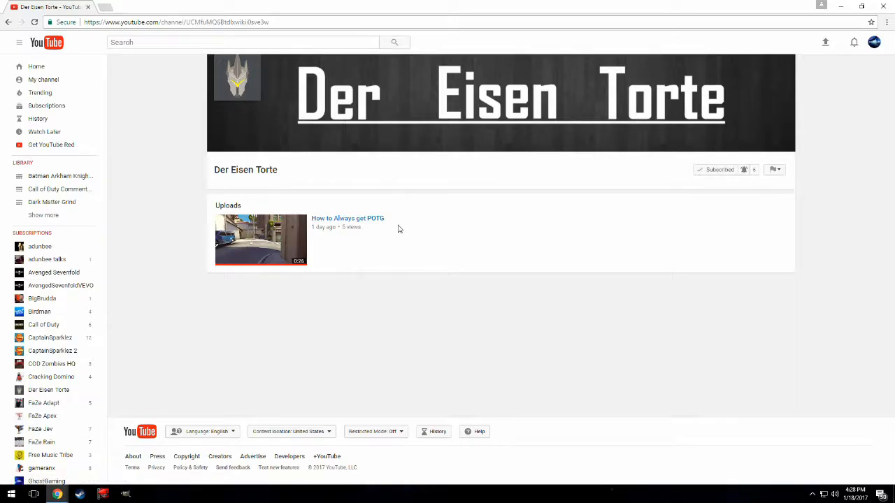
mouse_move(439, 192)
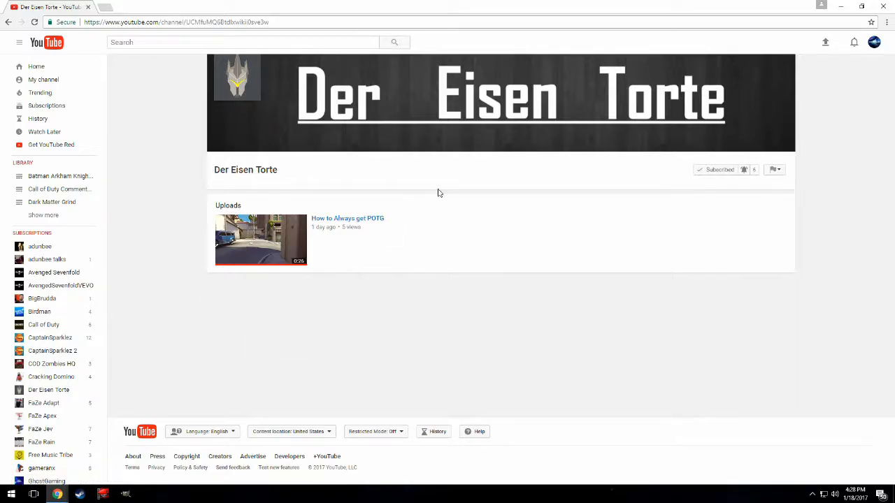
mouse_move(594, 125)
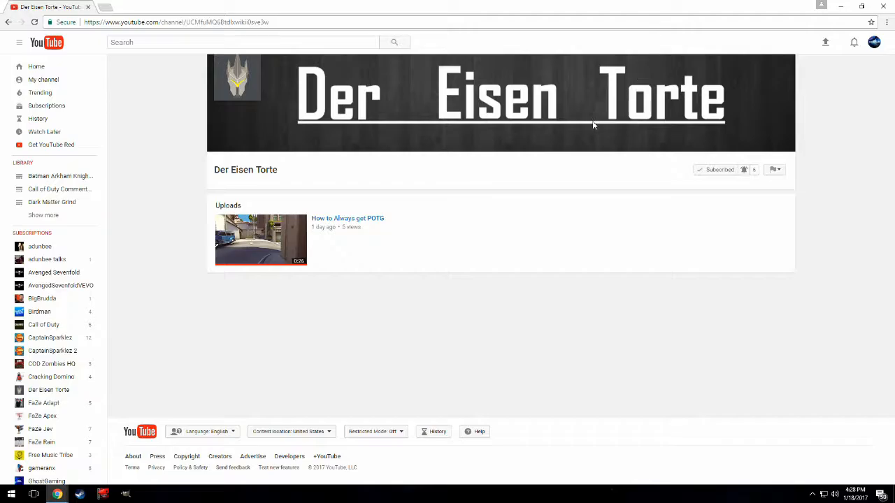